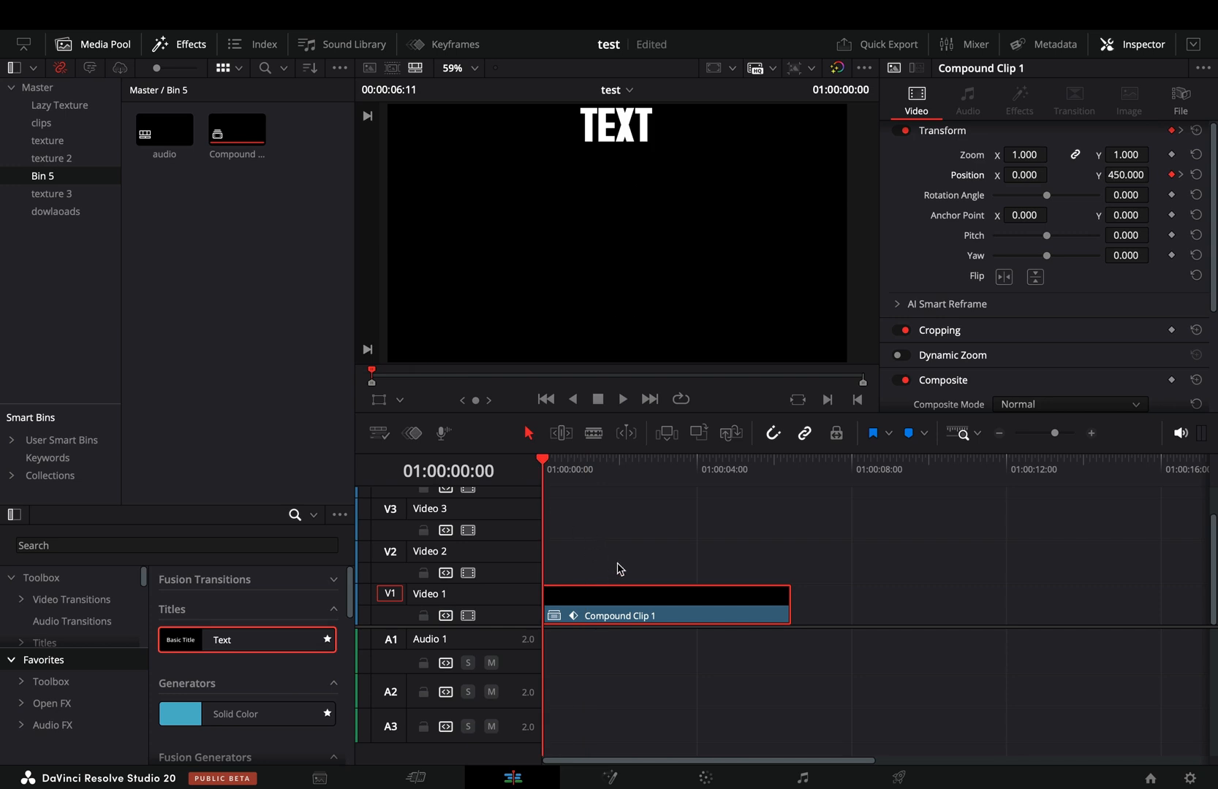
- Select Compound Clip 1 with the TEXT title and show its Transform Position keyframes
{"action": "left_click", "coordinate": [622, 399]}
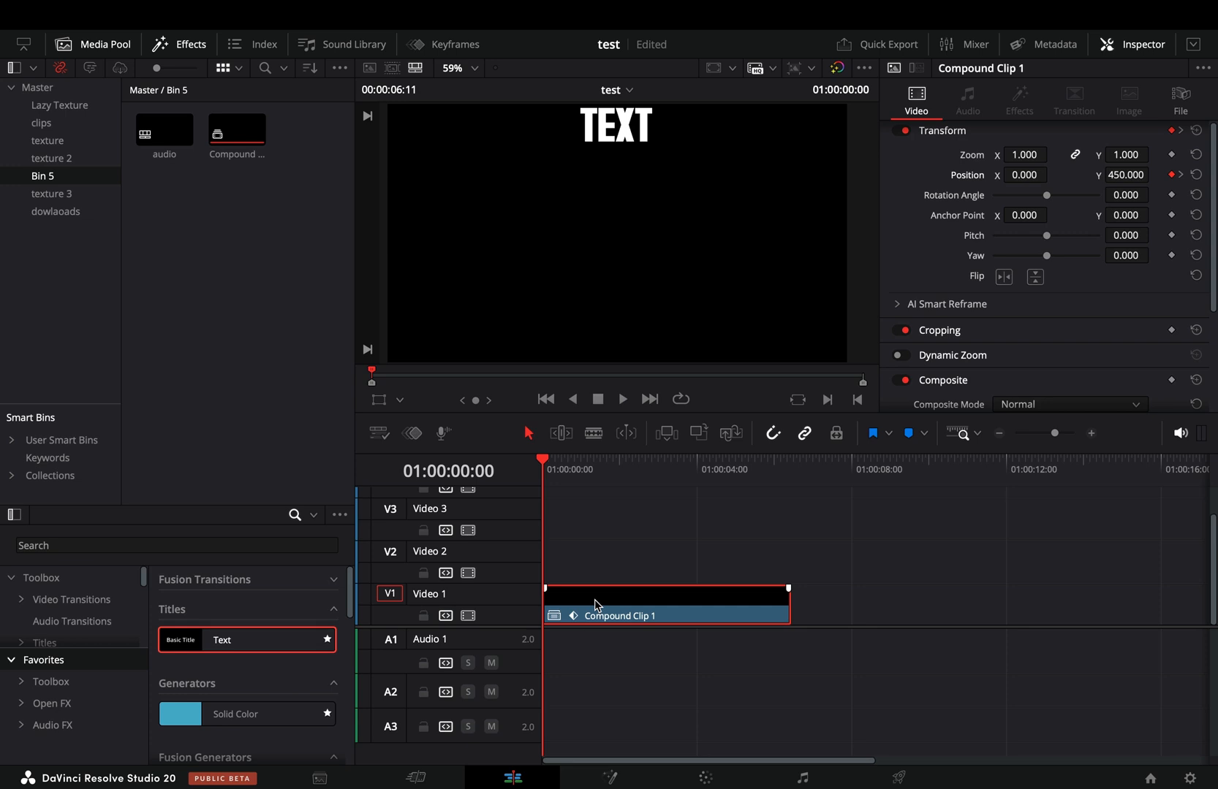
{"action": "mouse_move", "coordinate": [628, 630]}
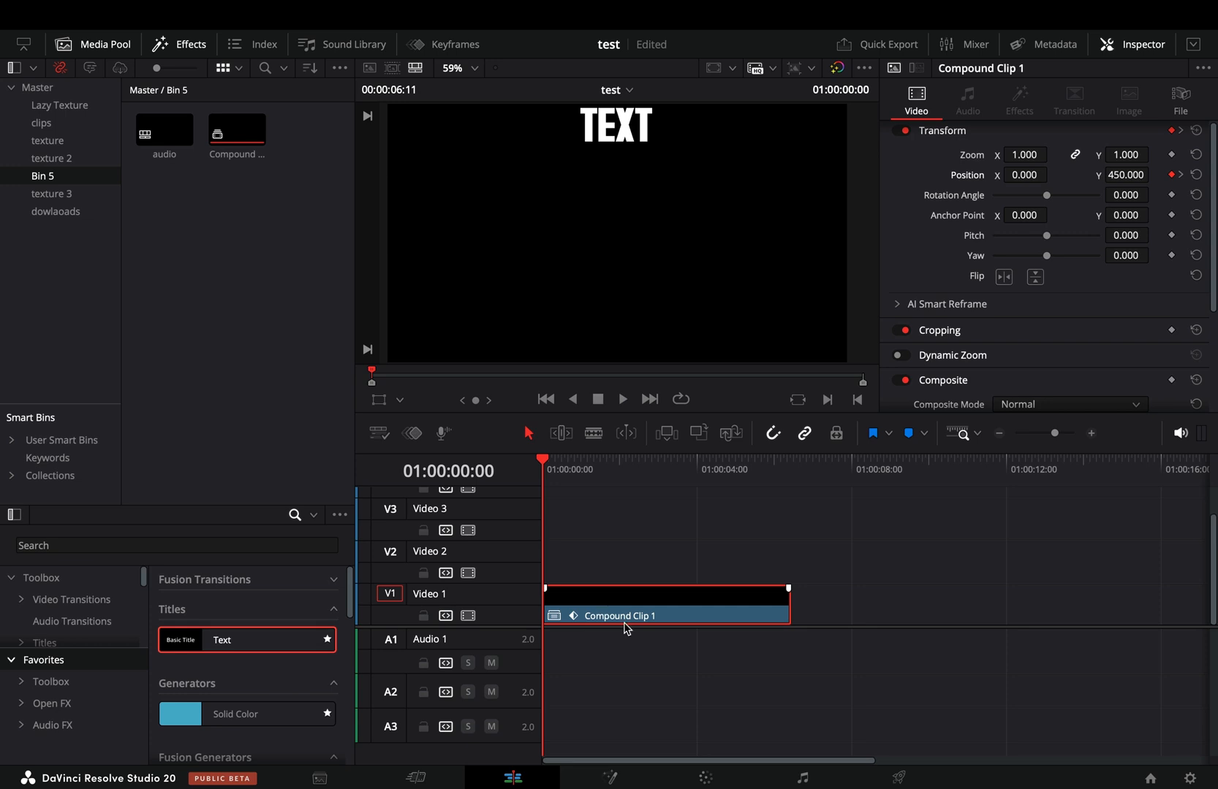
{"action": "left_click", "coordinate": [445, 44]}
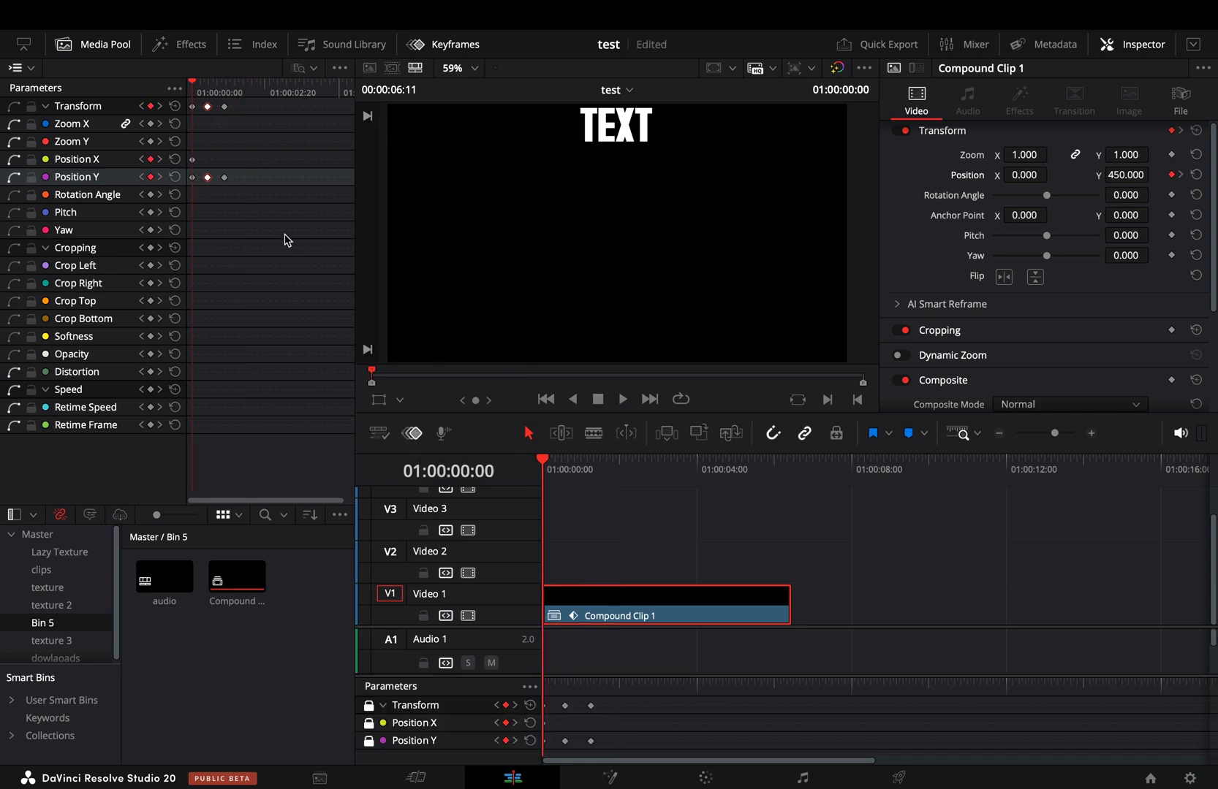
{"action": "mouse_move", "coordinate": [35, 71]}
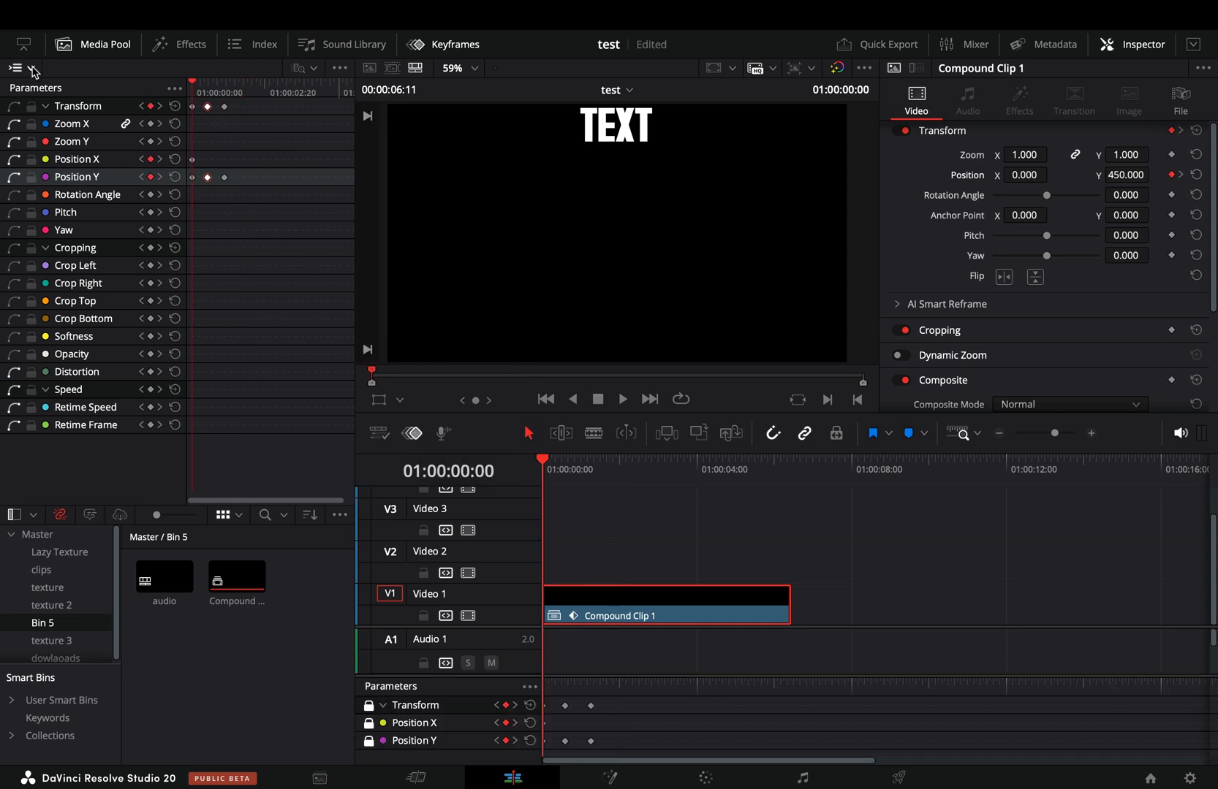
- Switch the Keyframes panel to curve view, showing the Position Y curve at 450
{"action": "left_click", "coordinate": [16, 67]}
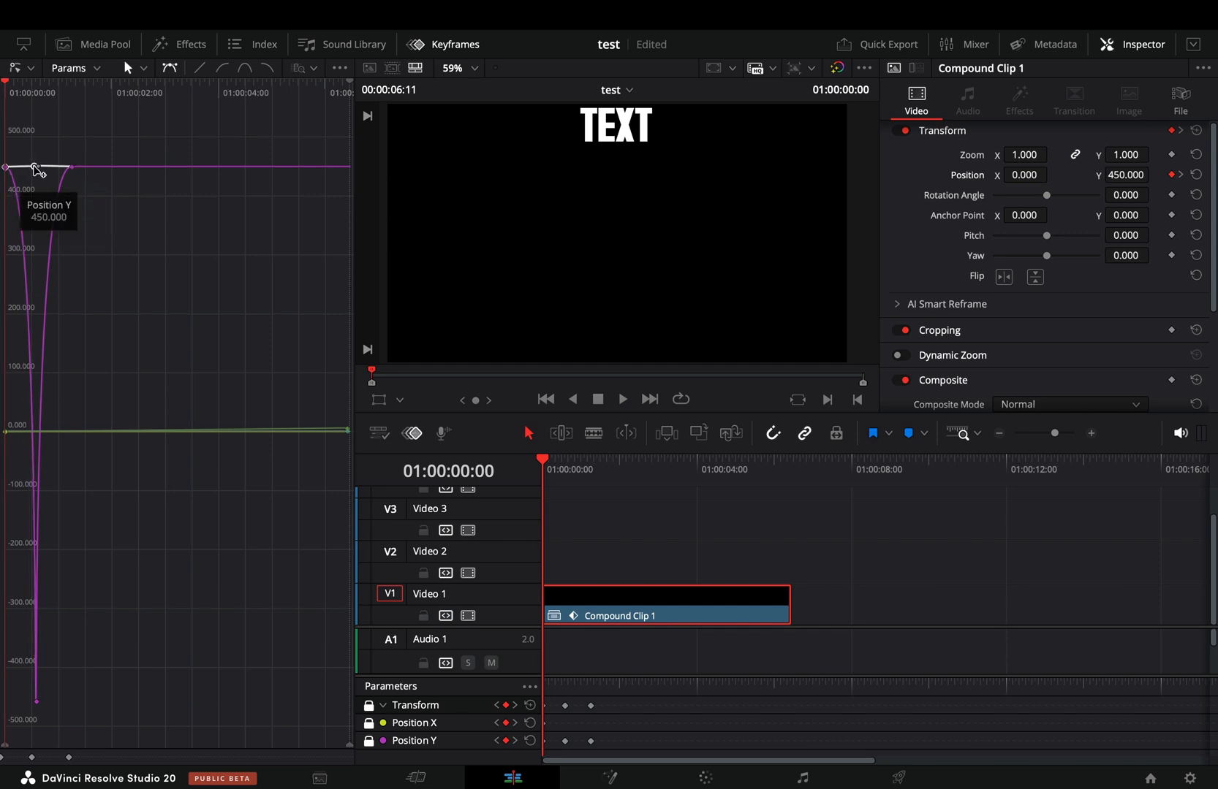
- Return to the keyframe list and add Position X and Y keyframes near 2:17
{"action": "left_click", "coordinate": [604, 458]}
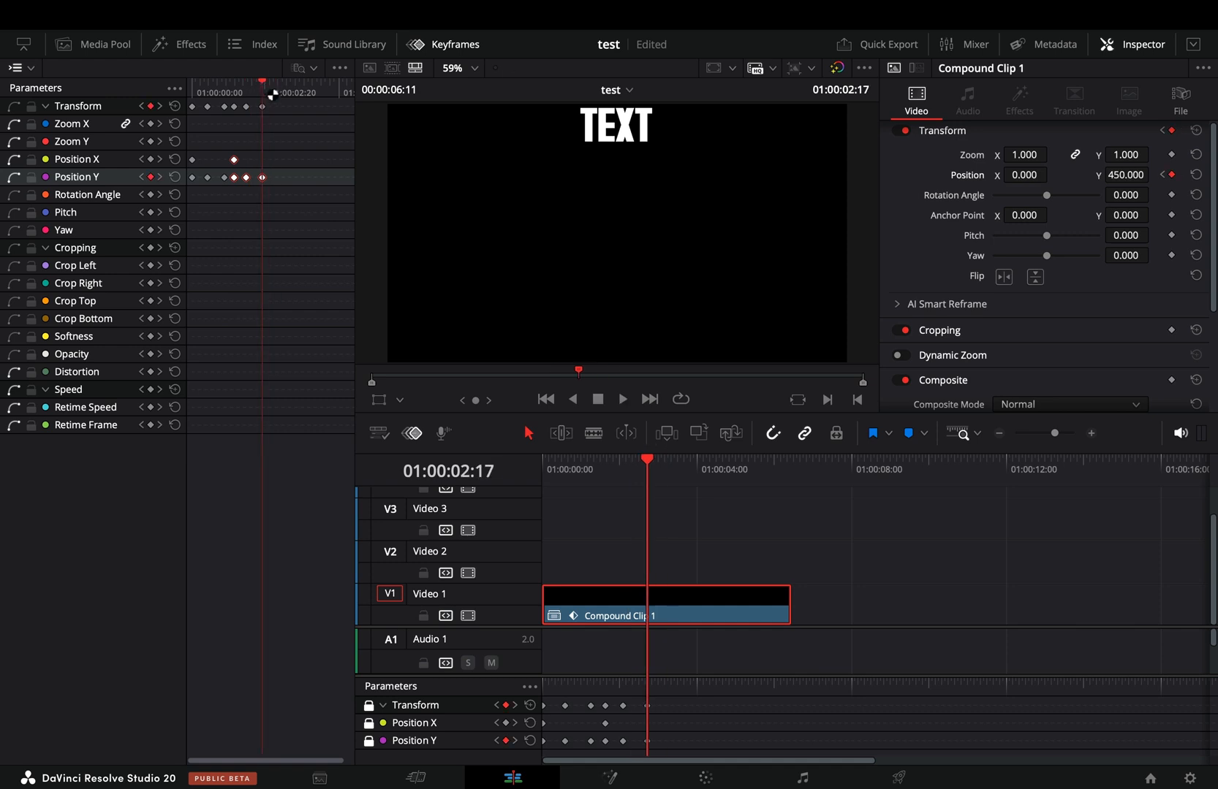
- Add the final Position keyframes, close the keyframe editor, and move to the Color page
{"action": "left_click", "coordinate": [621, 398]}
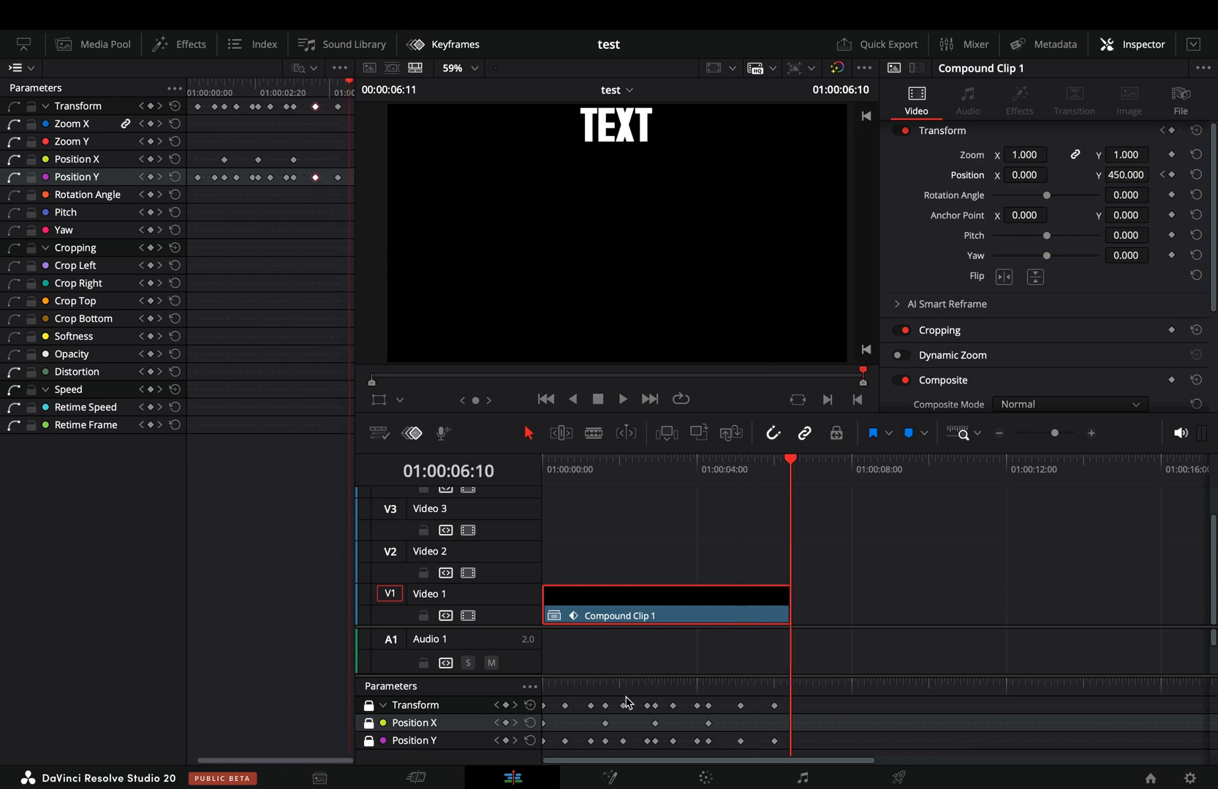
{"action": "mouse_move", "coordinate": [188, 124]}
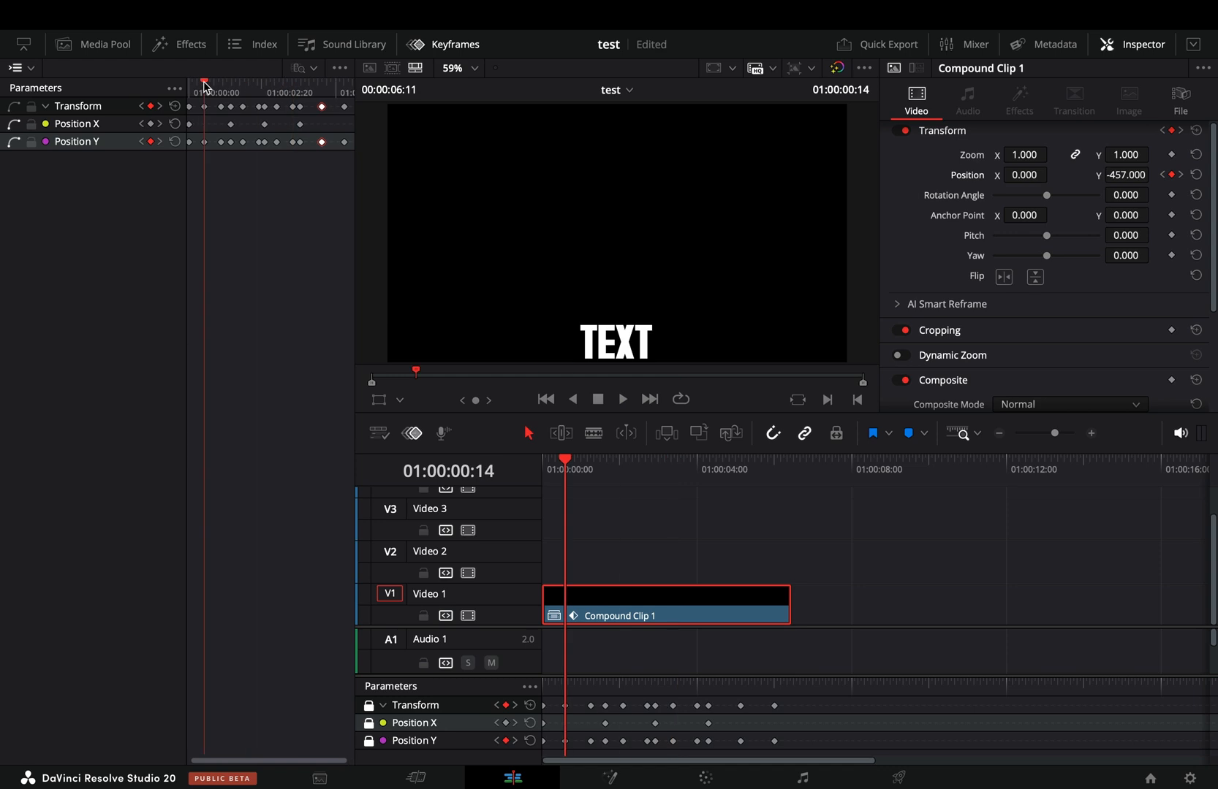
{"action": "left_click", "coordinate": [624, 468]}
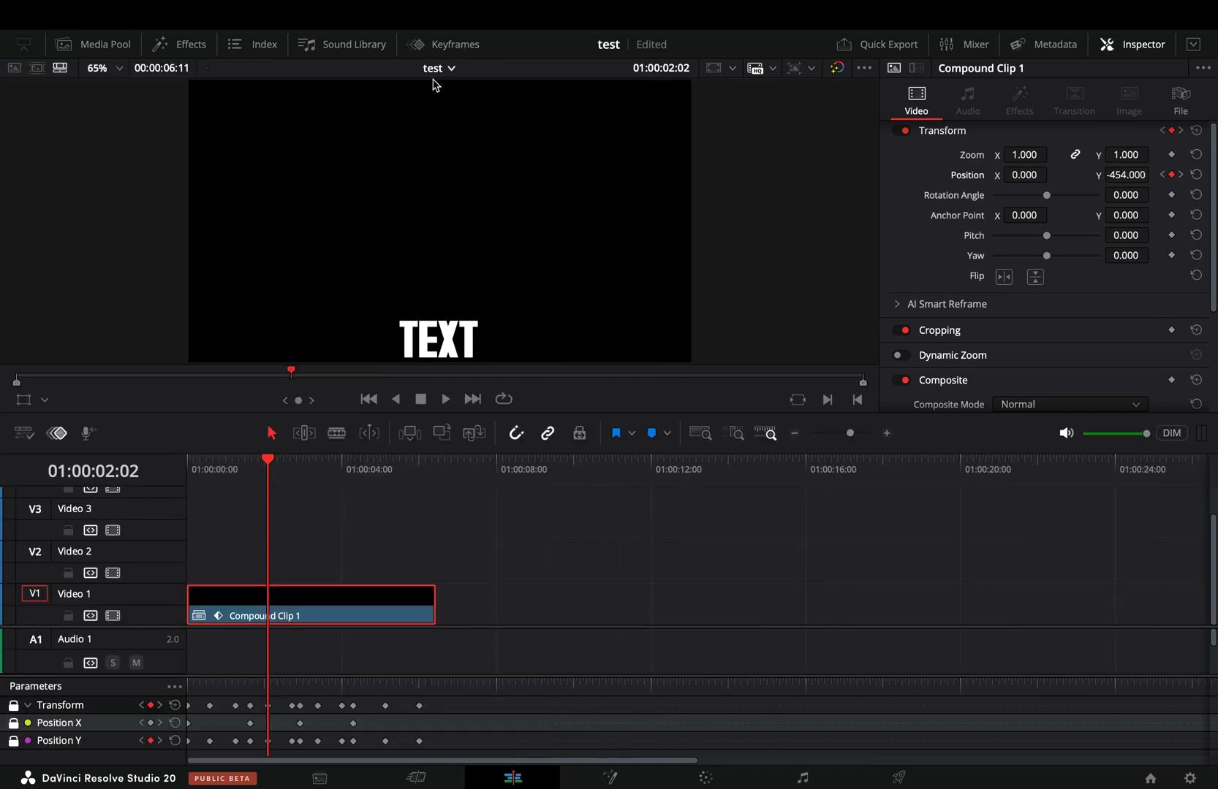
{"action": "mouse_move", "coordinate": [199, 439]}
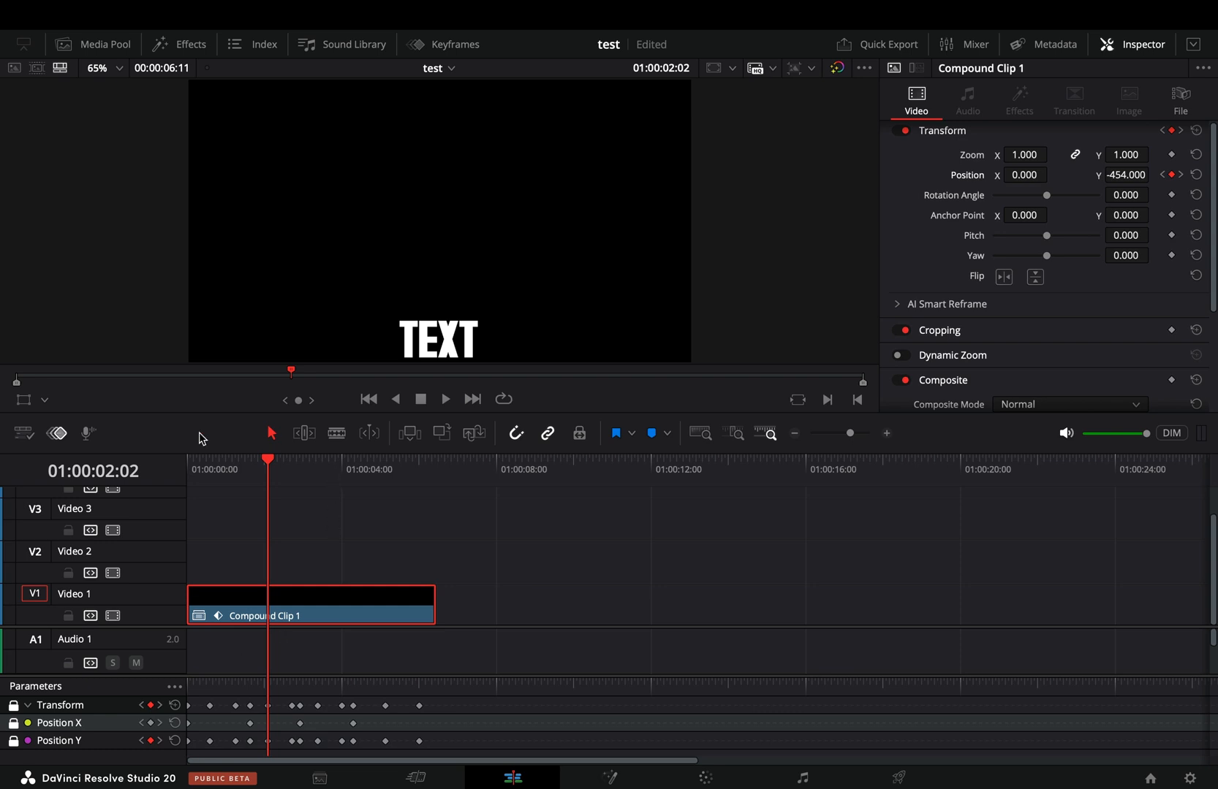
{"action": "left_click", "coordinate": [703, 778]}
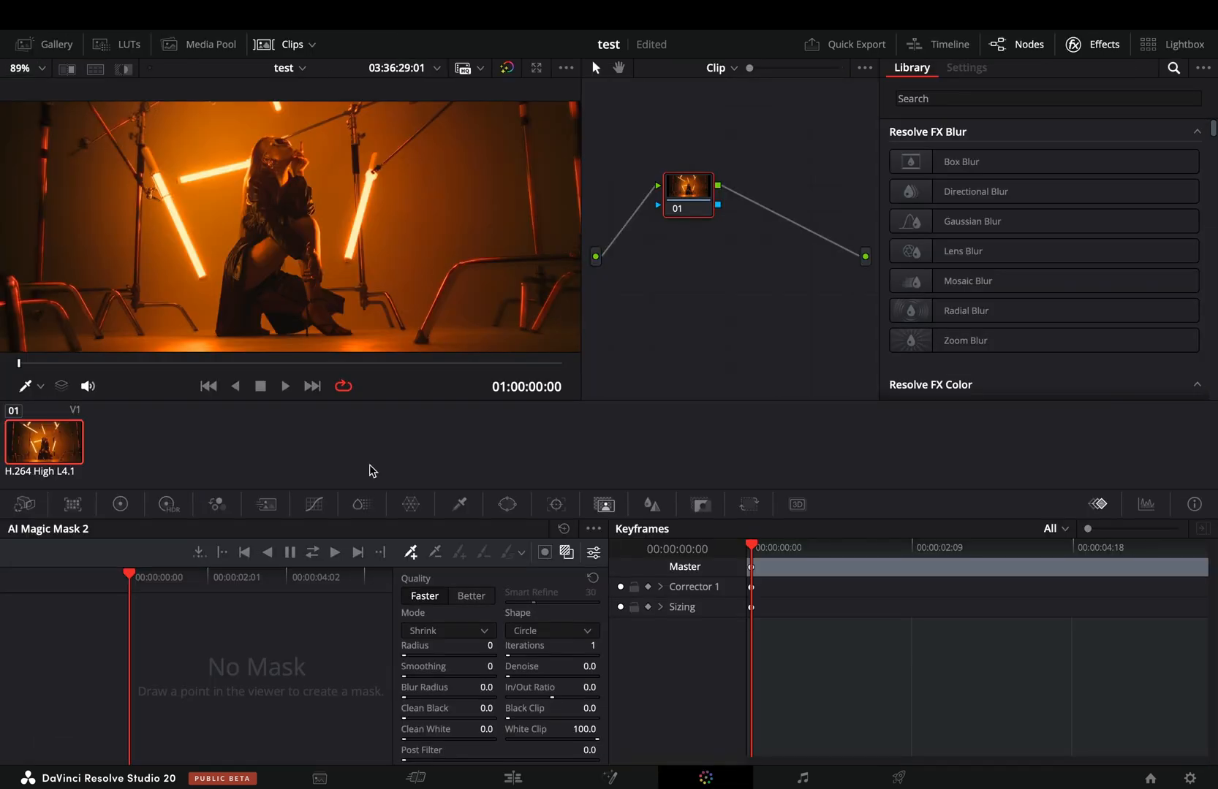
- Test pushing the orange light toward red in Chroma Warp, then show the default primary wheels
{"action": "left_click", "coordinate": [410, 505]}
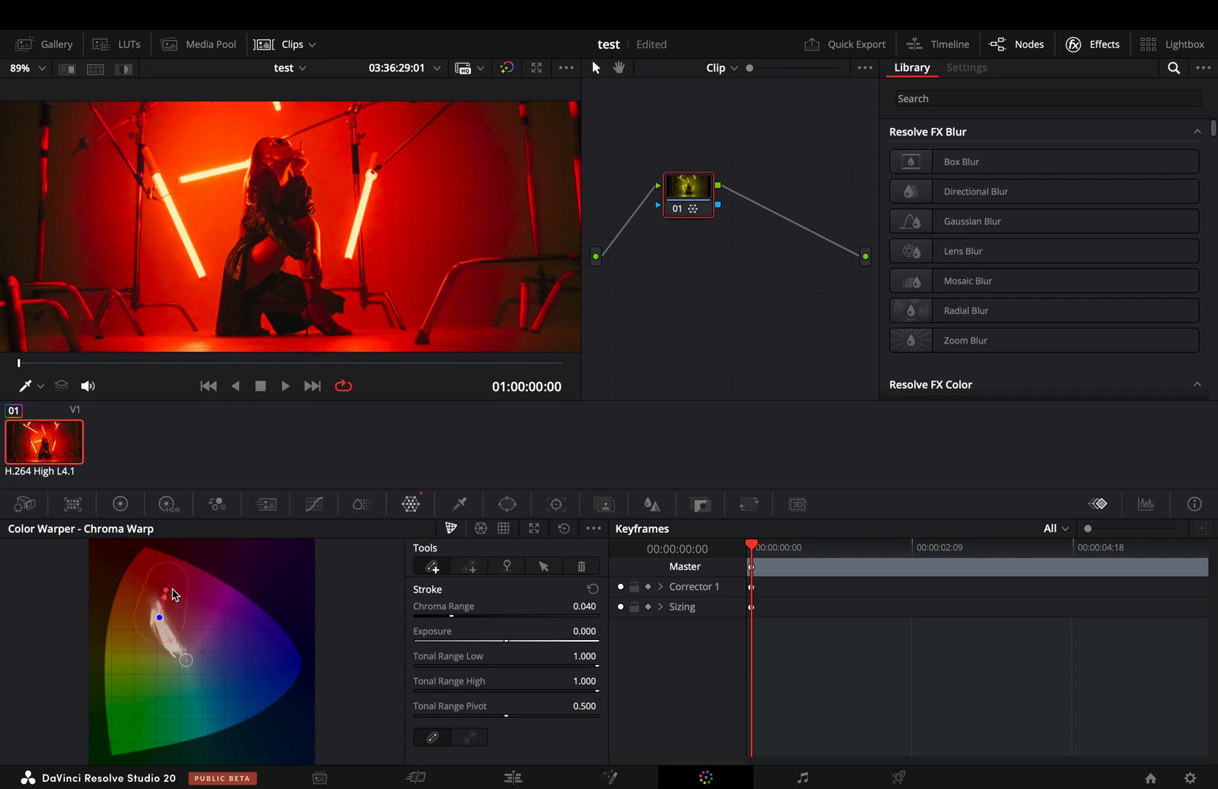
{"action": "left_click_drag", "start_coordinate": [167, 594], "coordinate": [179, 605]}
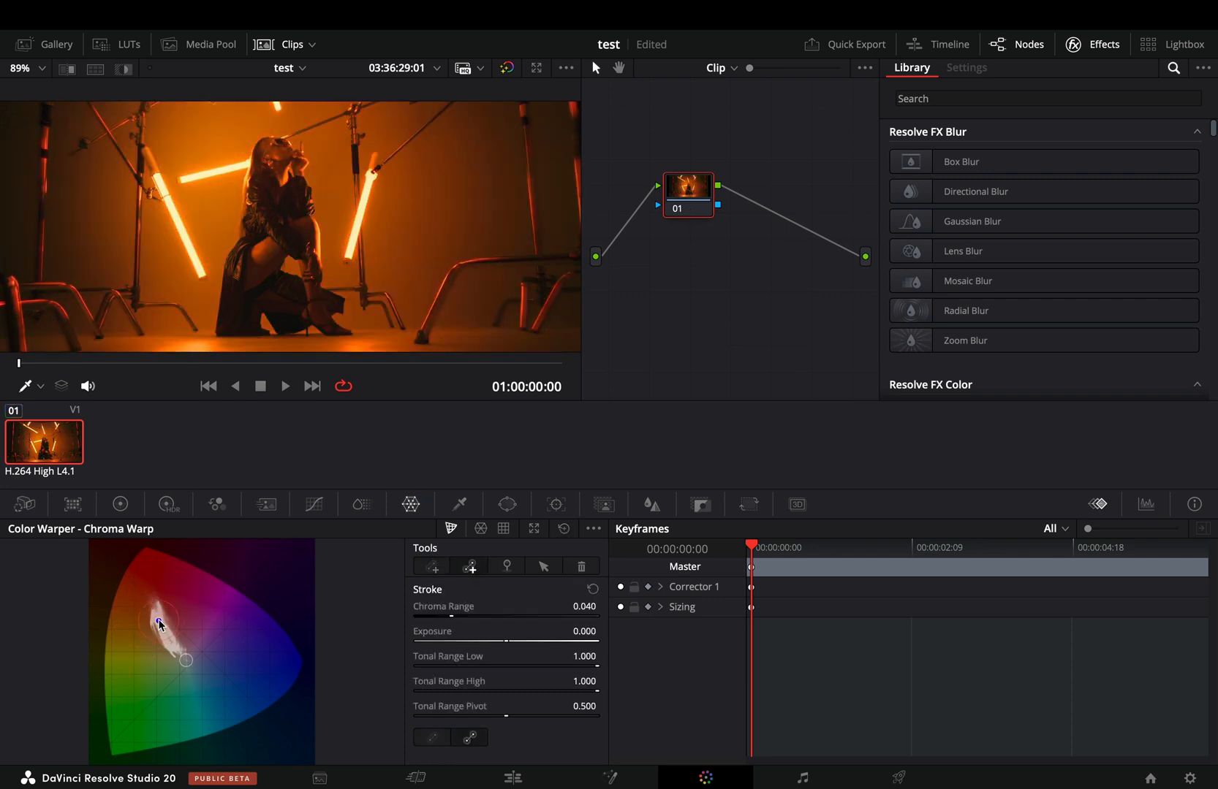
{"action": "left_click", "coordinate": [604, 505]}
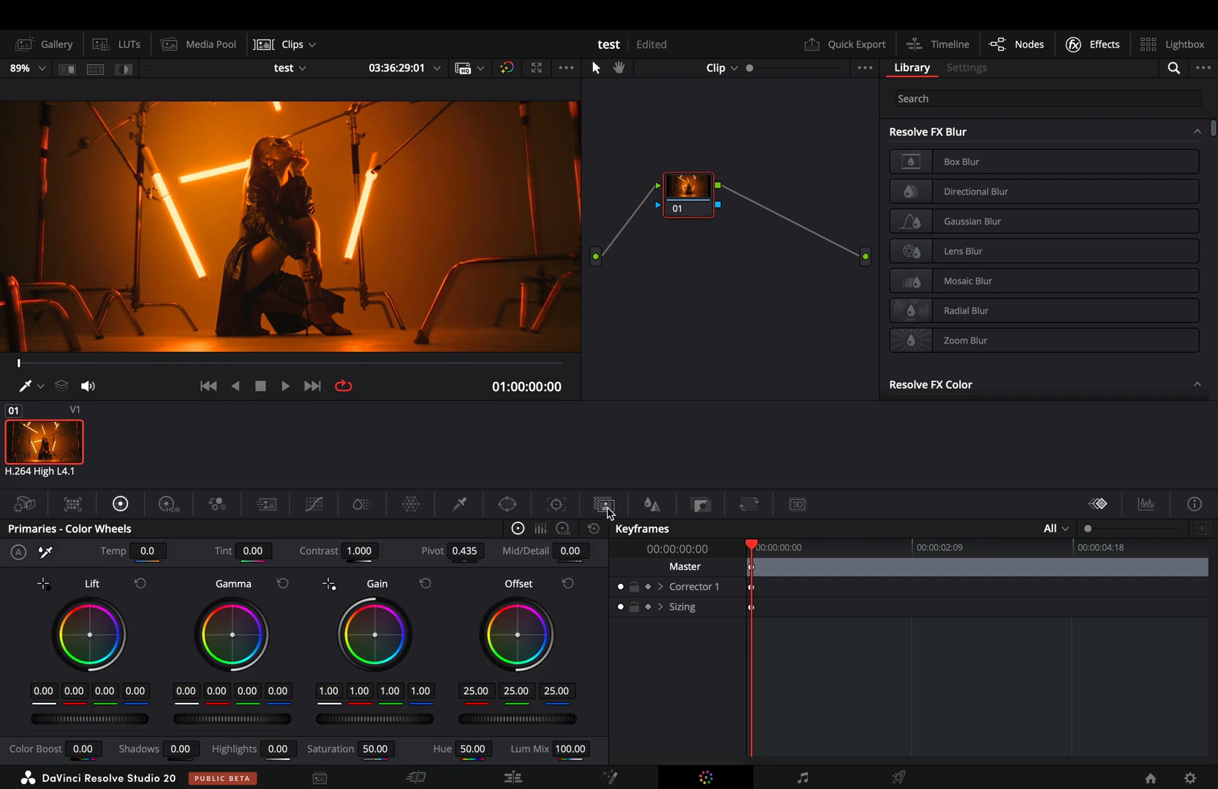
- Filter effects by 'de', play the Depth Map preview on node 01, and return to Library
{"action": "type", "text": "de"}
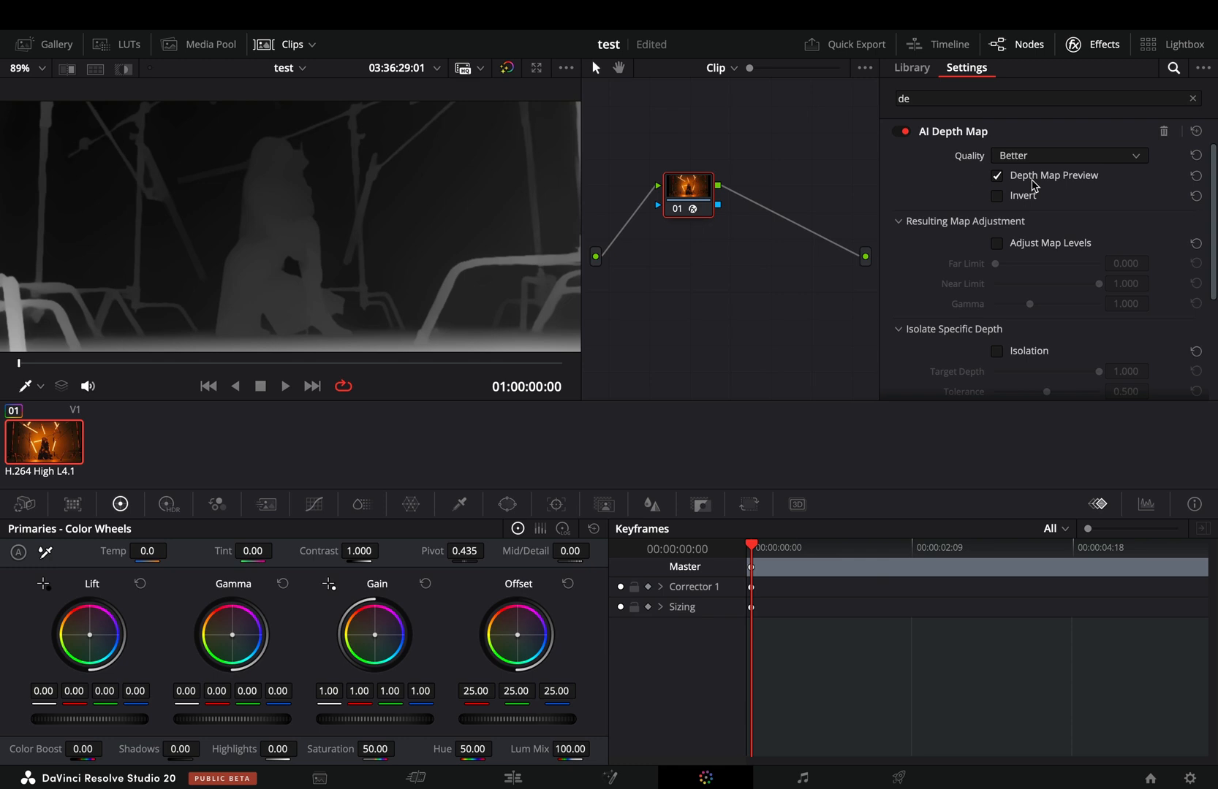
{"action": "left_click", "coordinate": [285, 386]}
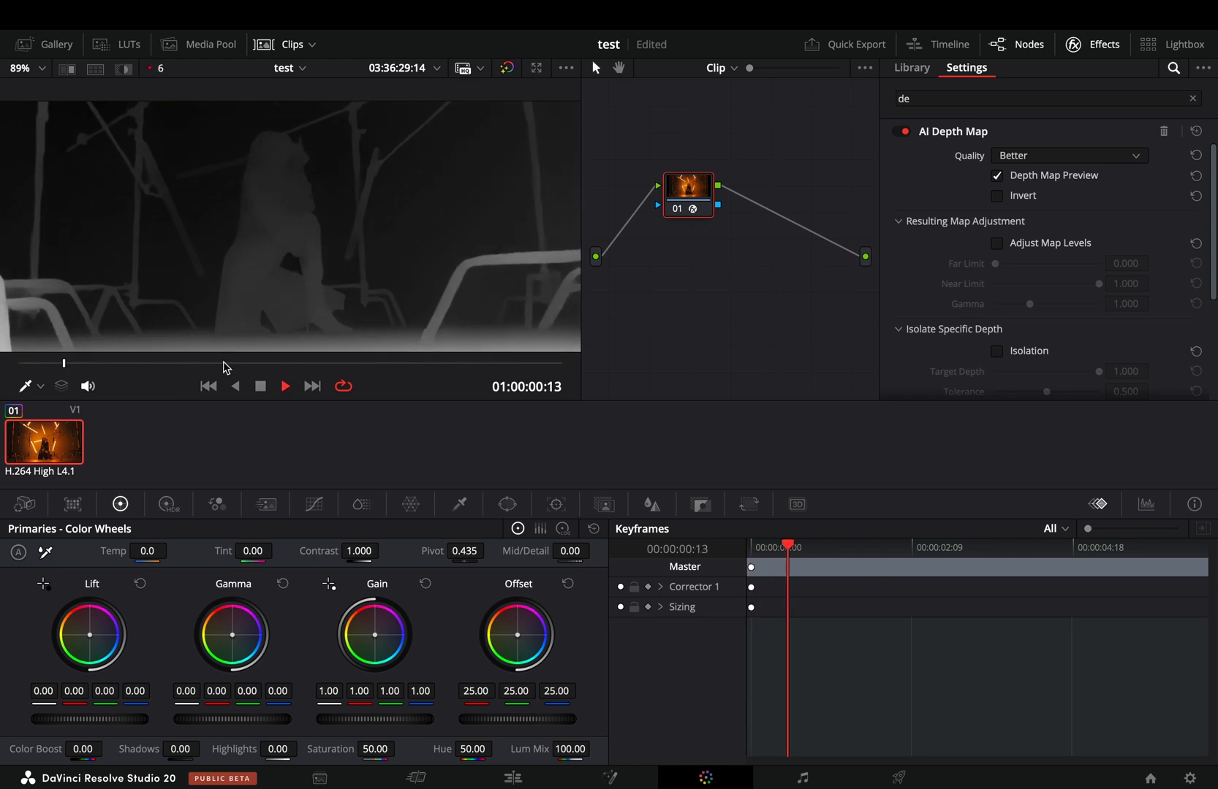
{"action": "left_click", "coordinate": [911, 67]}
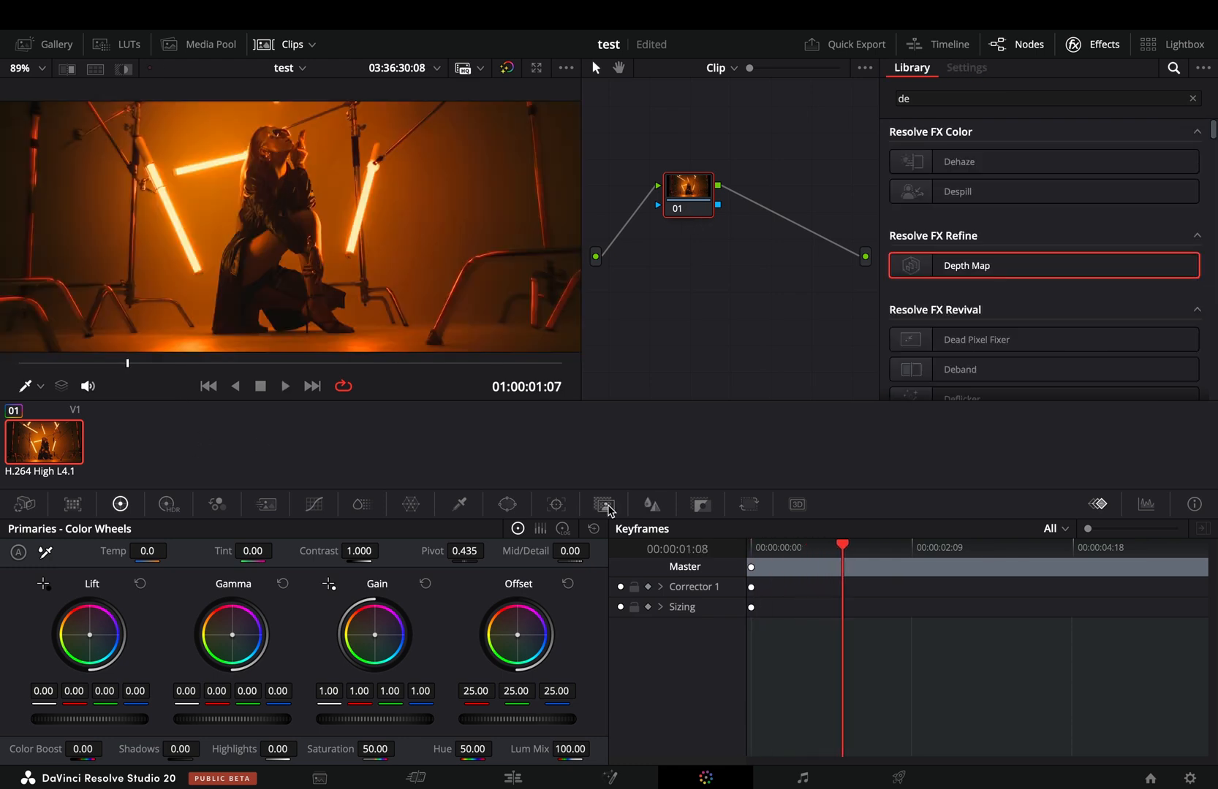
- Mask the woman with four Magic Mask points, then return to the Edit page
{"action": "left_click", "coordinate": [604, 504]}
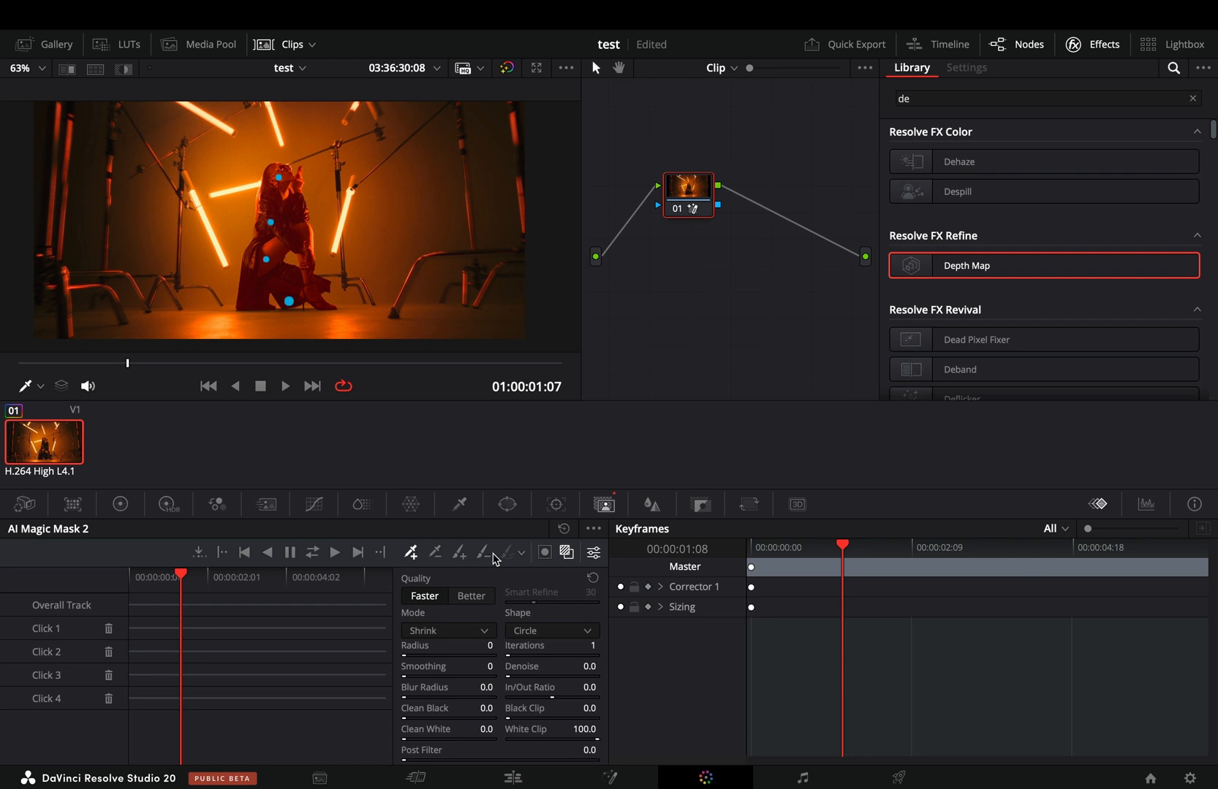
{"action": "mouse_move", "coordinate": [484, 553]}
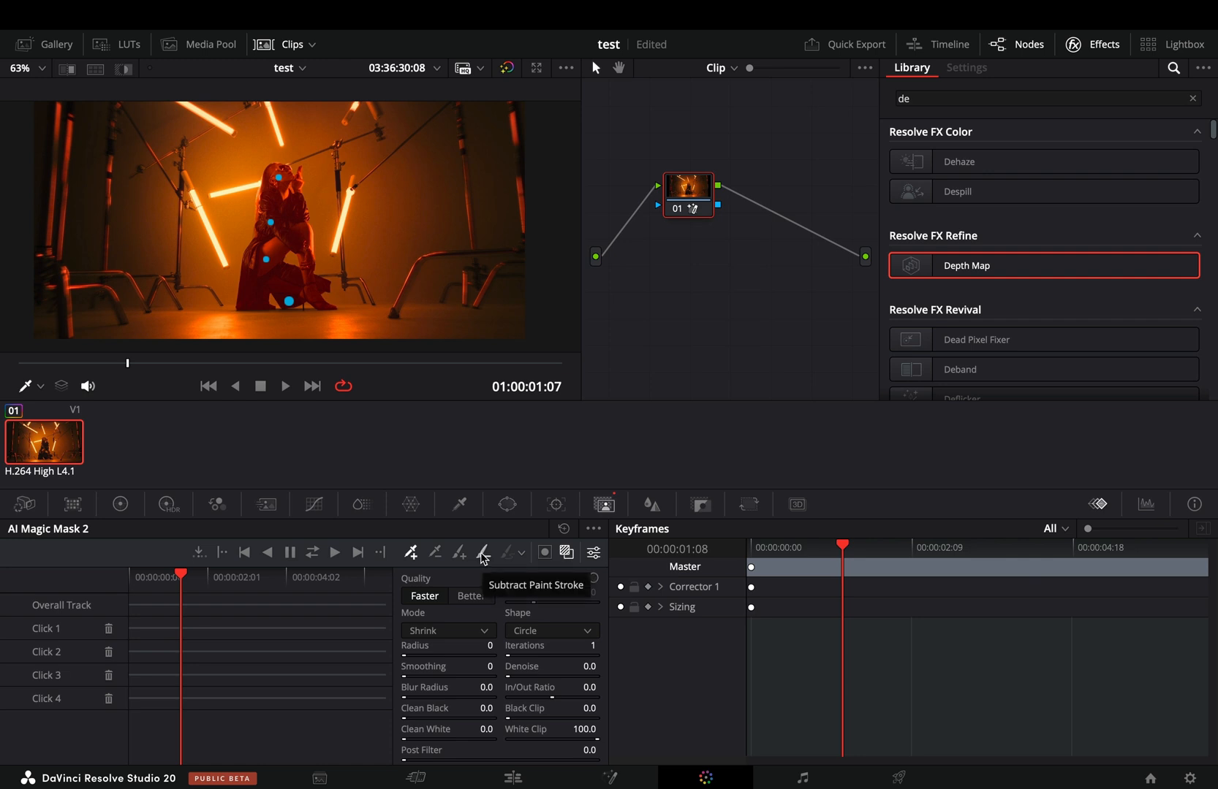
{"action": "mouse_move", "coordinate": [460, 554]}
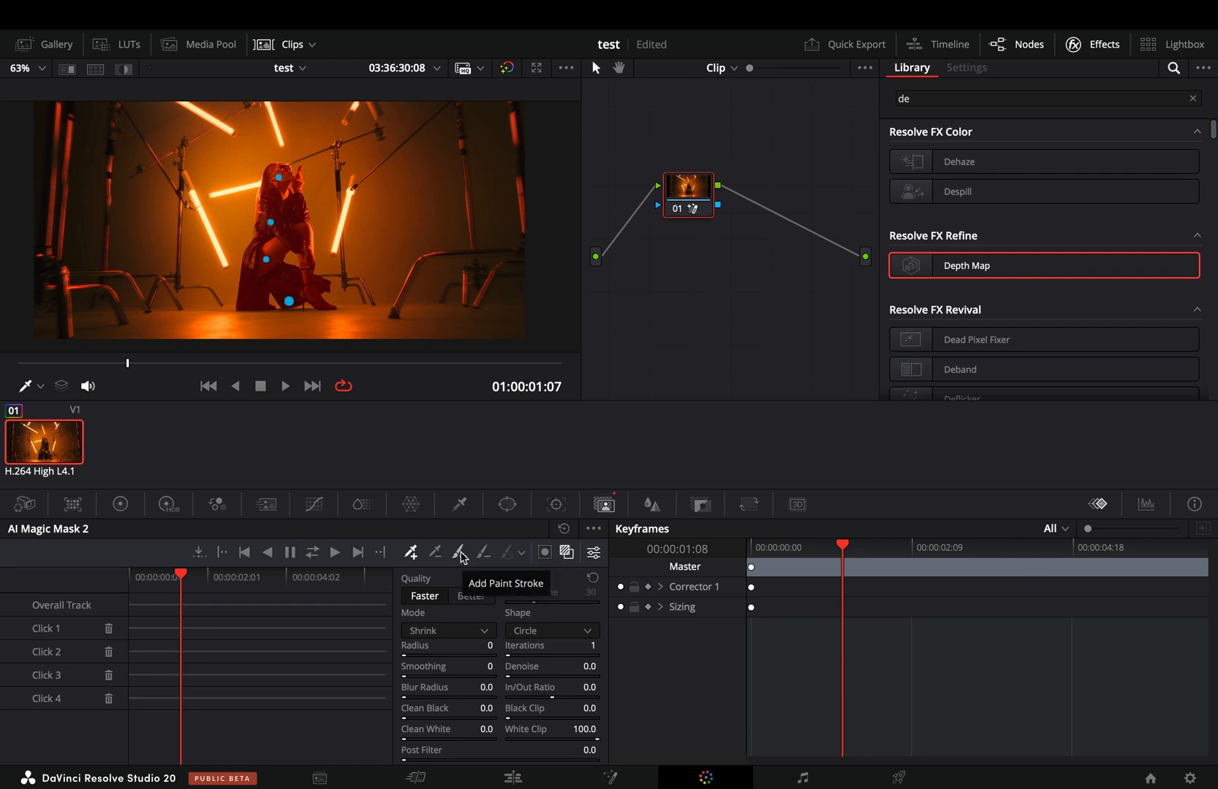
{"action": "mouse_move", "coordinate": [482, 554]}
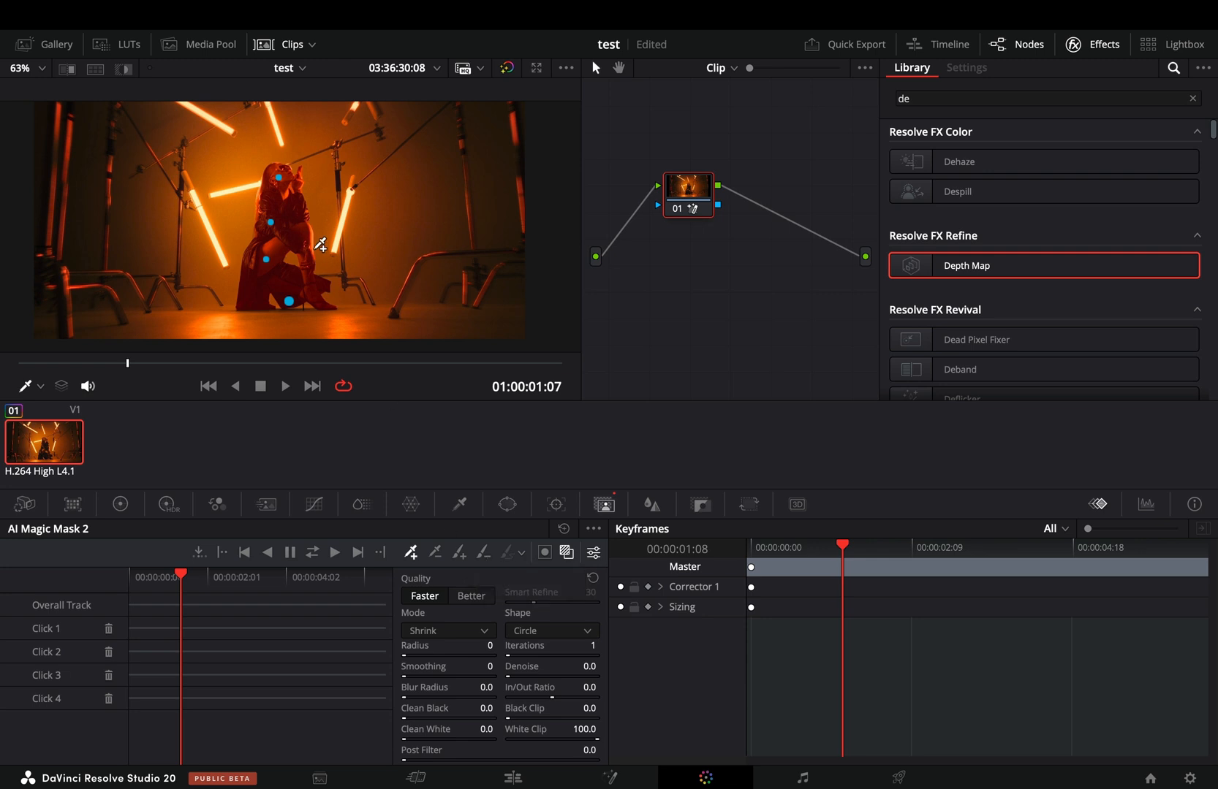
{"action": "mouse_move", "coordinate": [317, 247]}
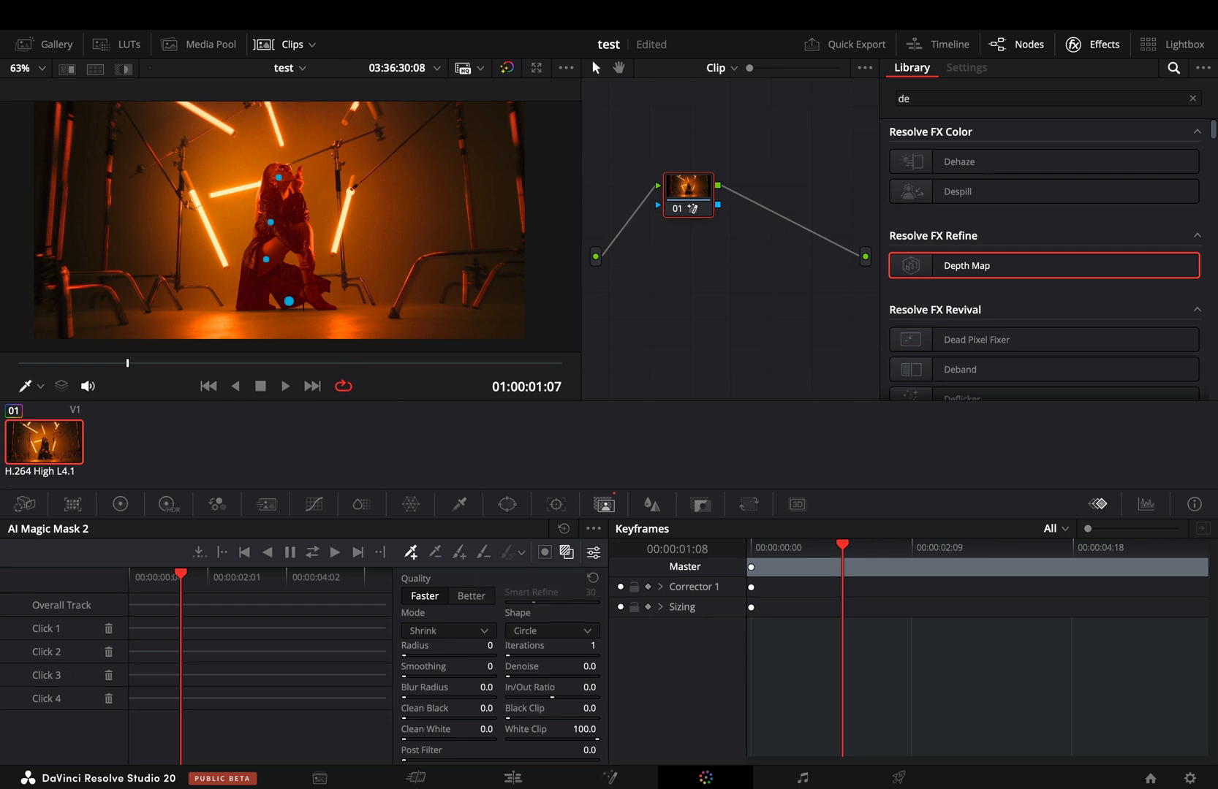
{"action": "left_click", "coordinate": [511, 778]}
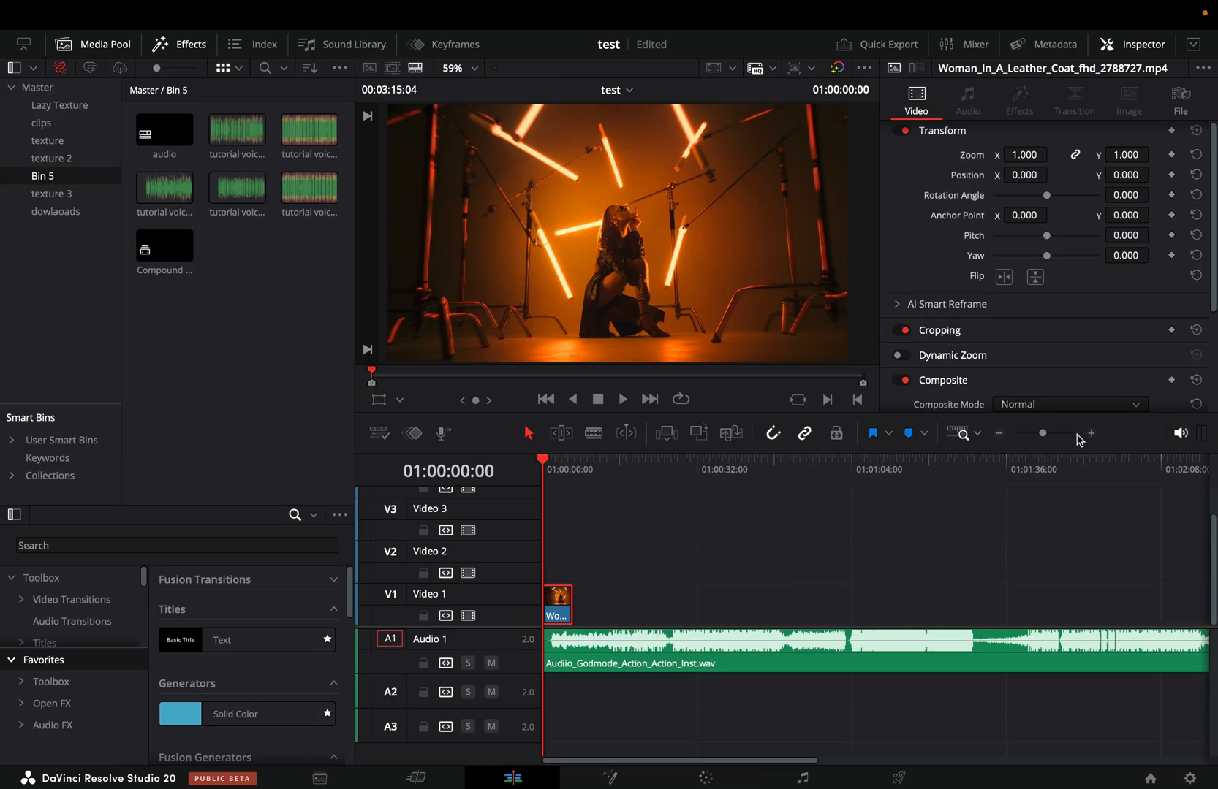
{"action": "mouse_move", "coordinate": [1003, 440]}
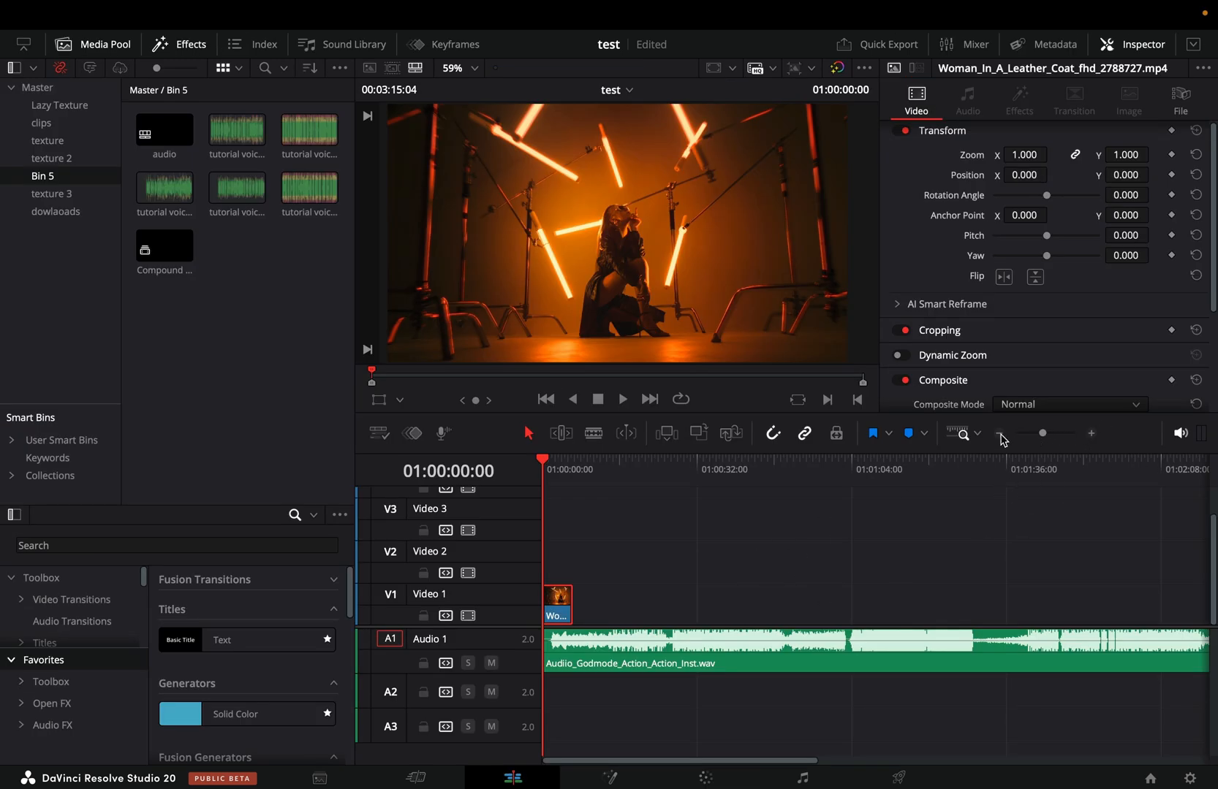
{"action": "mouse_move", "coordinate": [998, 435]}
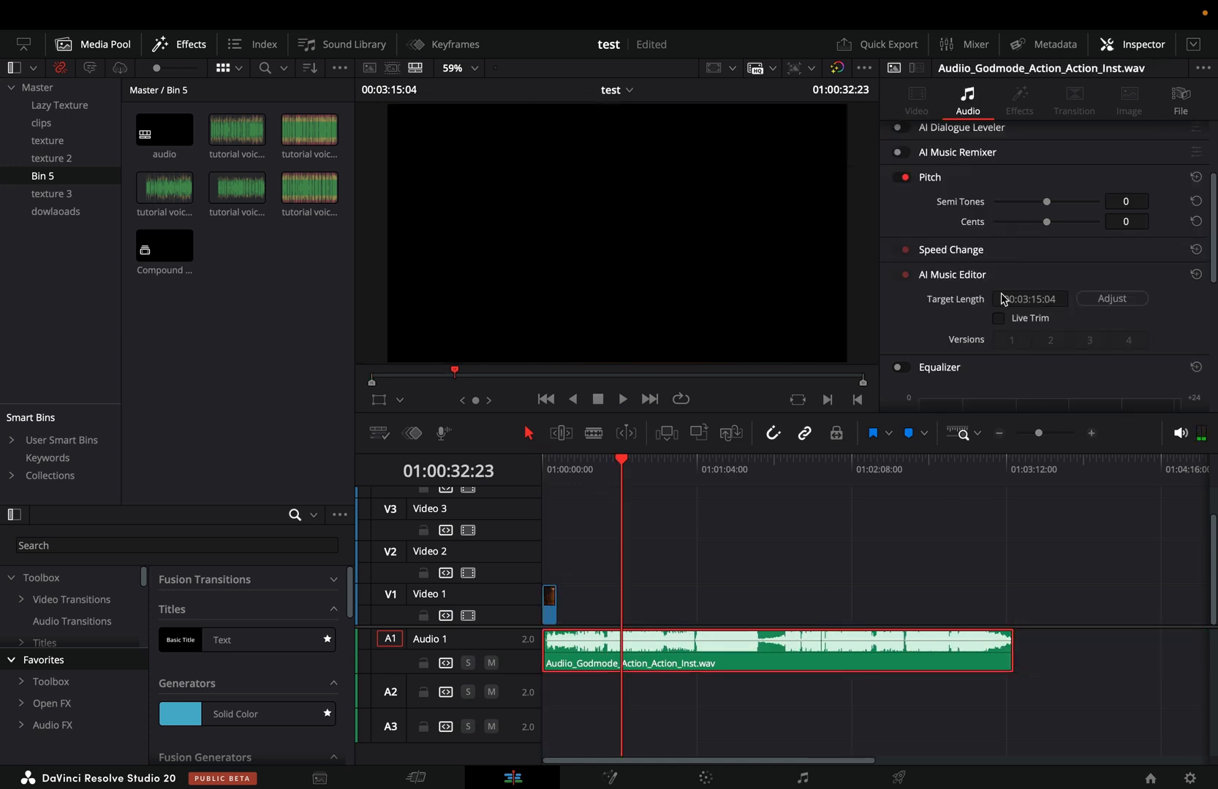
- Enable Live Trim in the song's AI Music Editor, target length 00:03:15:04
{"action": "left_click", "coordinate": [1029, 299]}
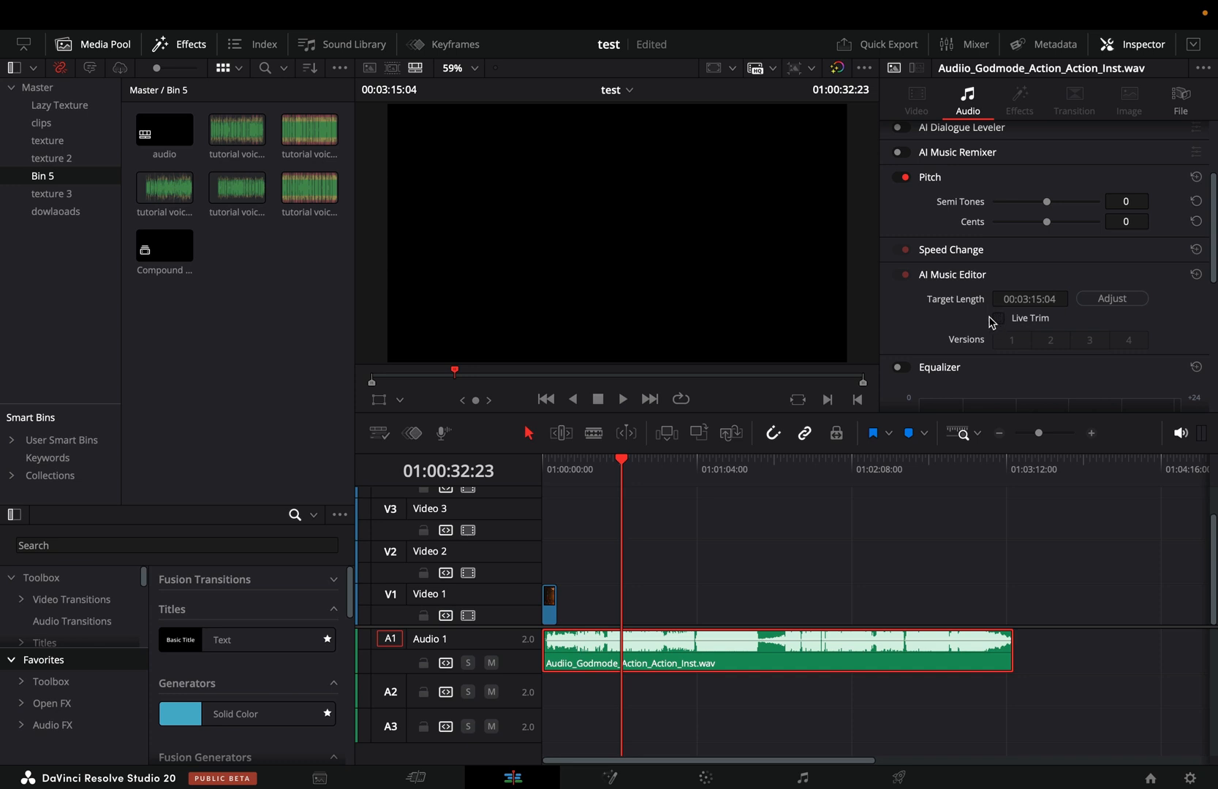
{"action": "mouse_move", "coordinate": [1000, 324]}
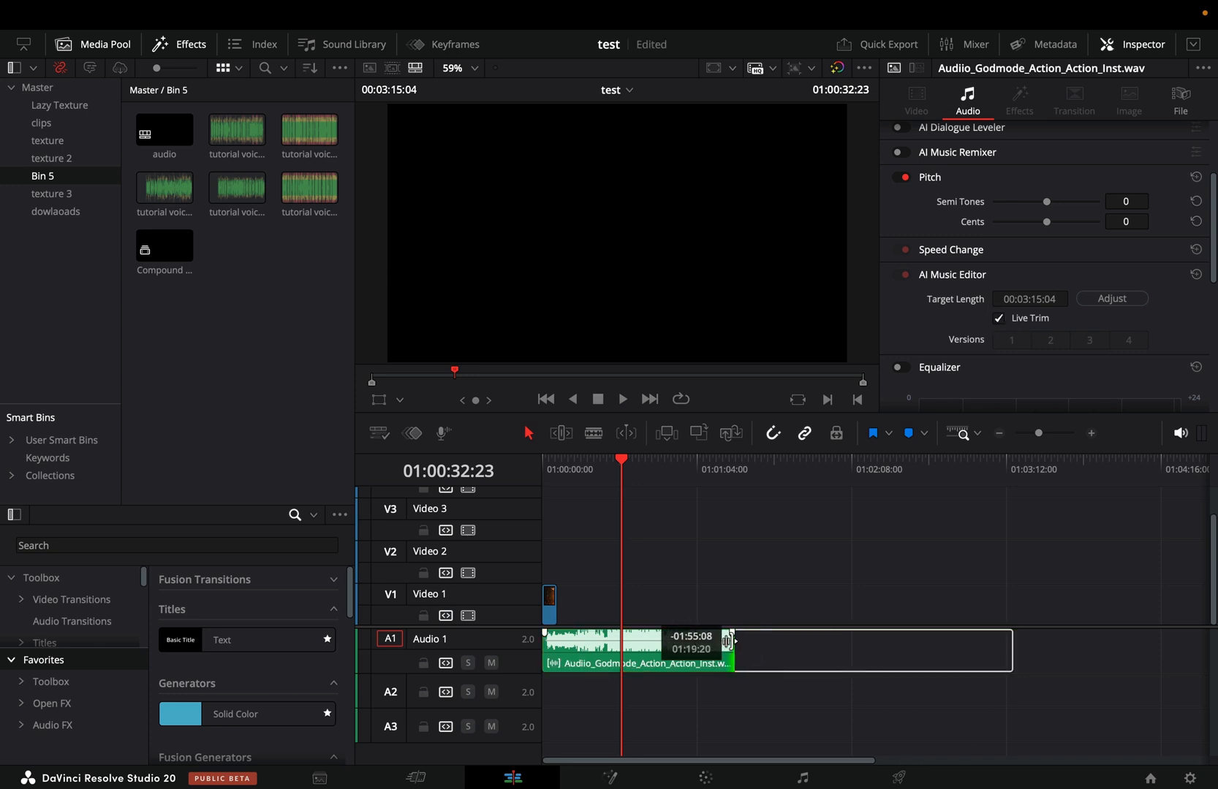
- Trim the song to 00:01:14:08, compare AI versions 2 and 3, and keep version 3
{"action": "left_click", "coordinate": [1111, 298]}
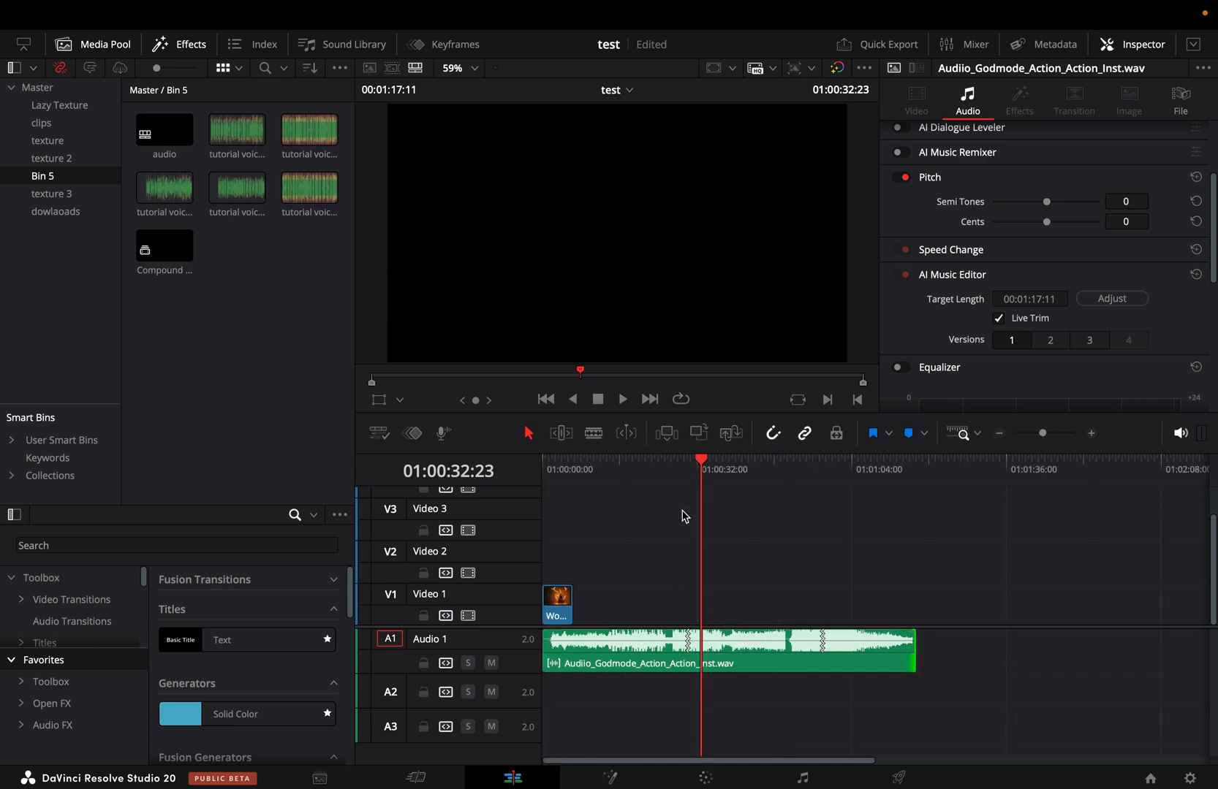
{"action": "left_click", "coordinate": [620, 398]}
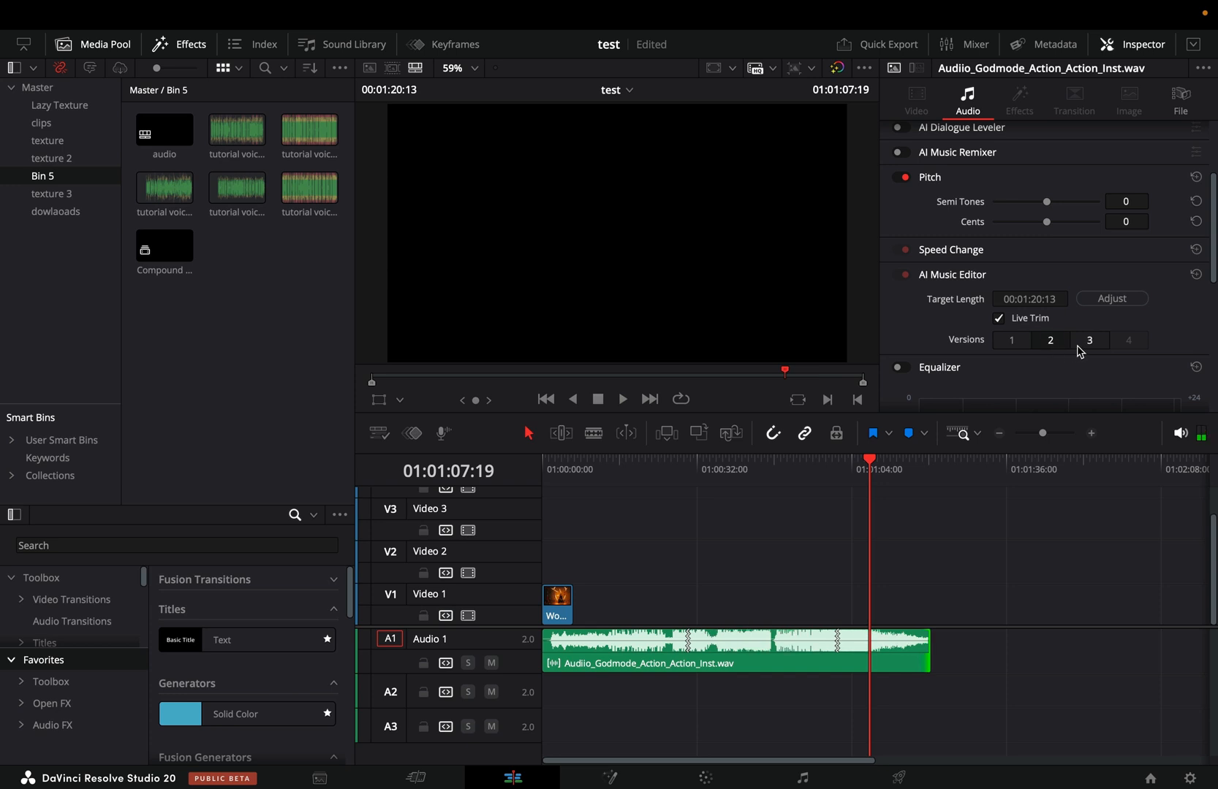
{"action": "left_click", "coordinate": [1089, 341]}
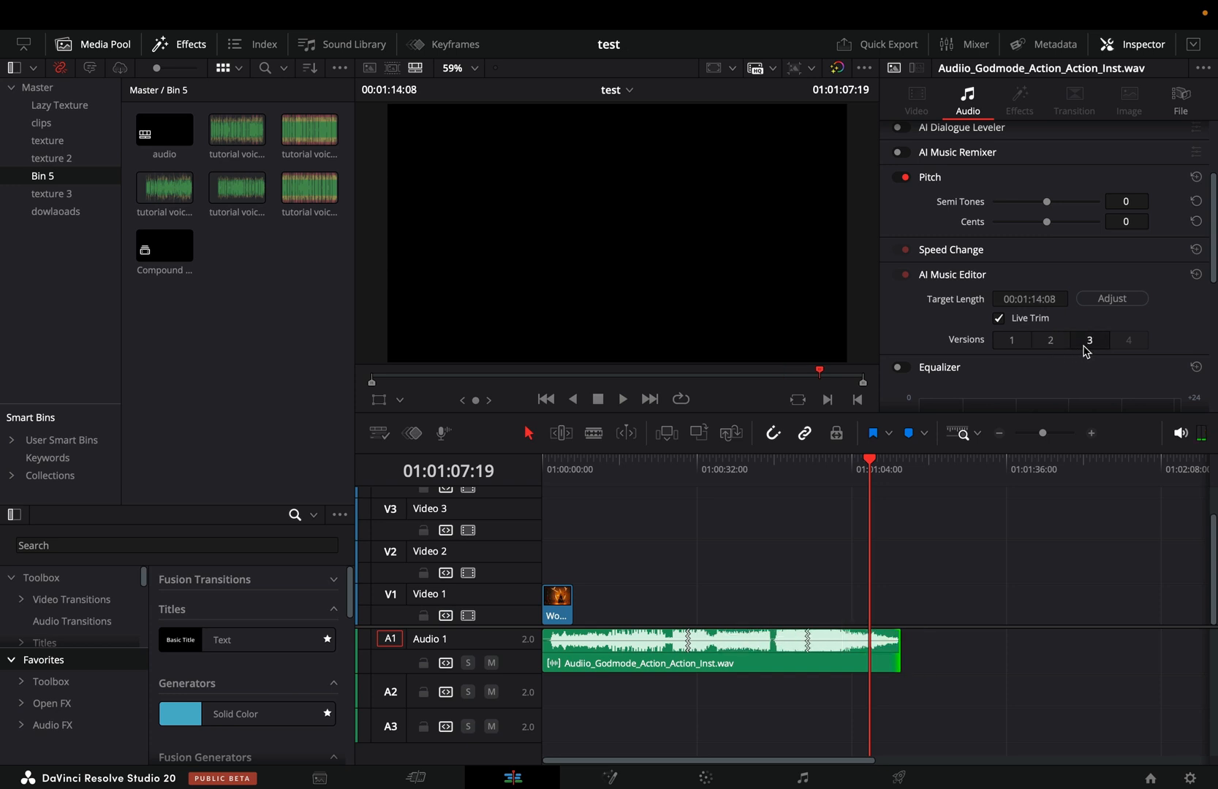